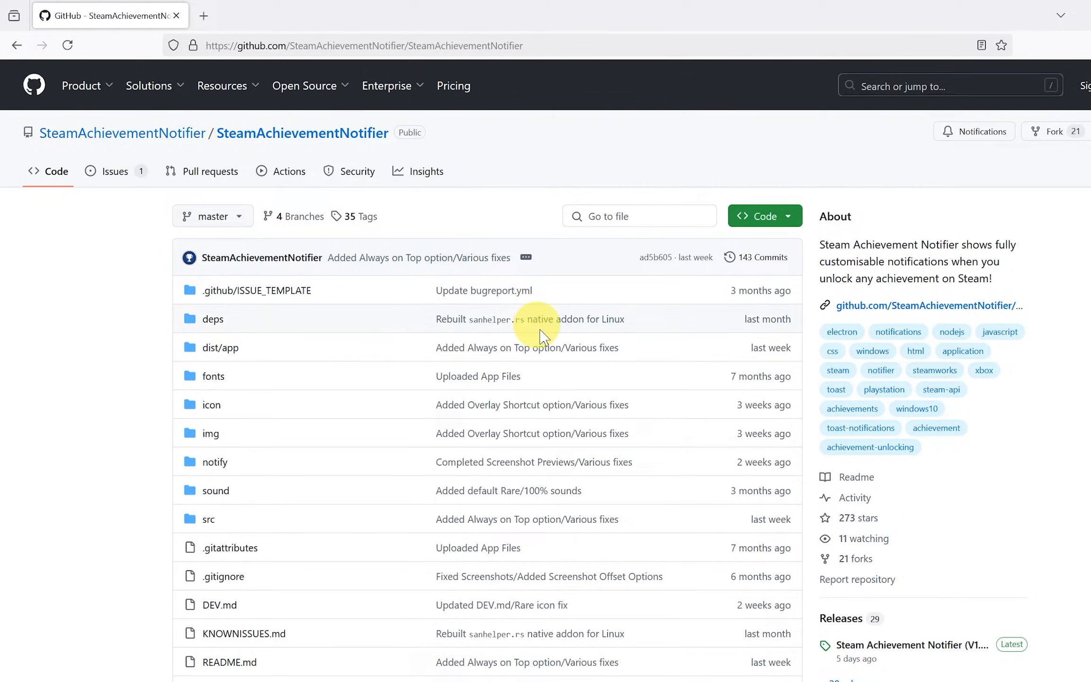
Open the repository's Releases list and scroll to the V1.9.18 Latest release
scroll(down, 3)
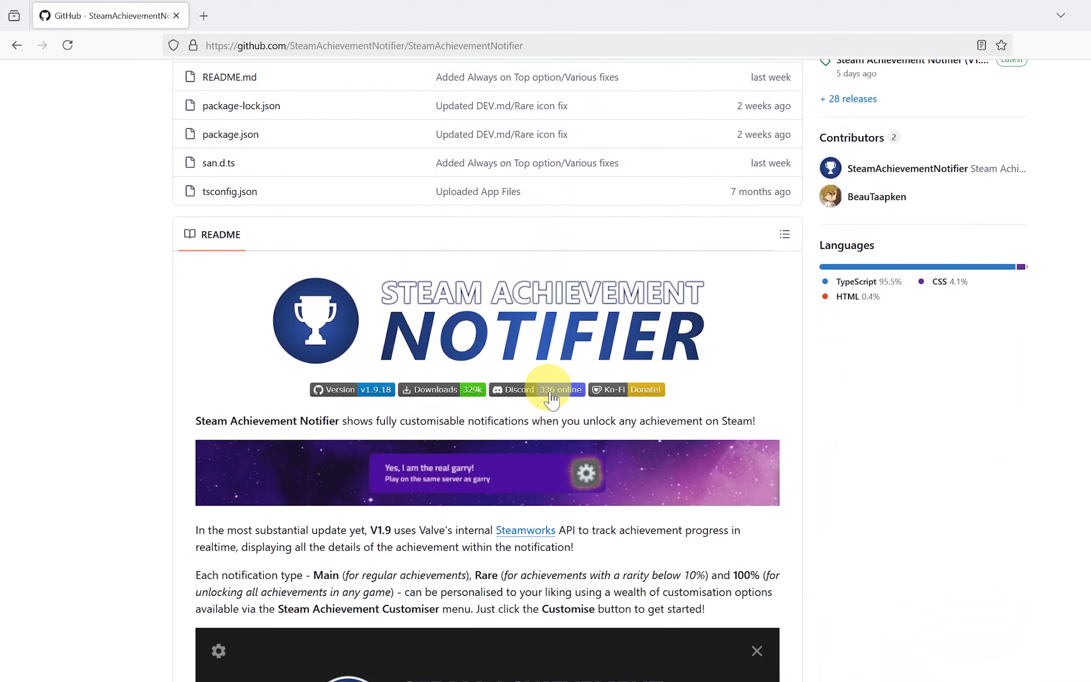
mouse_move(636, 471)
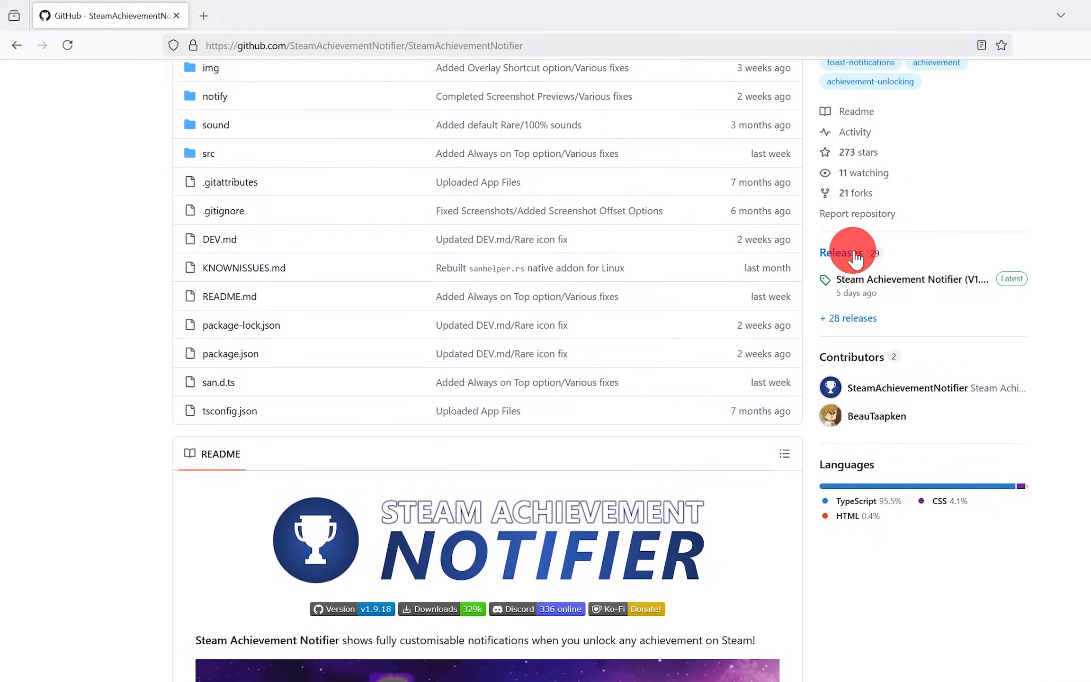
click(840, 253)
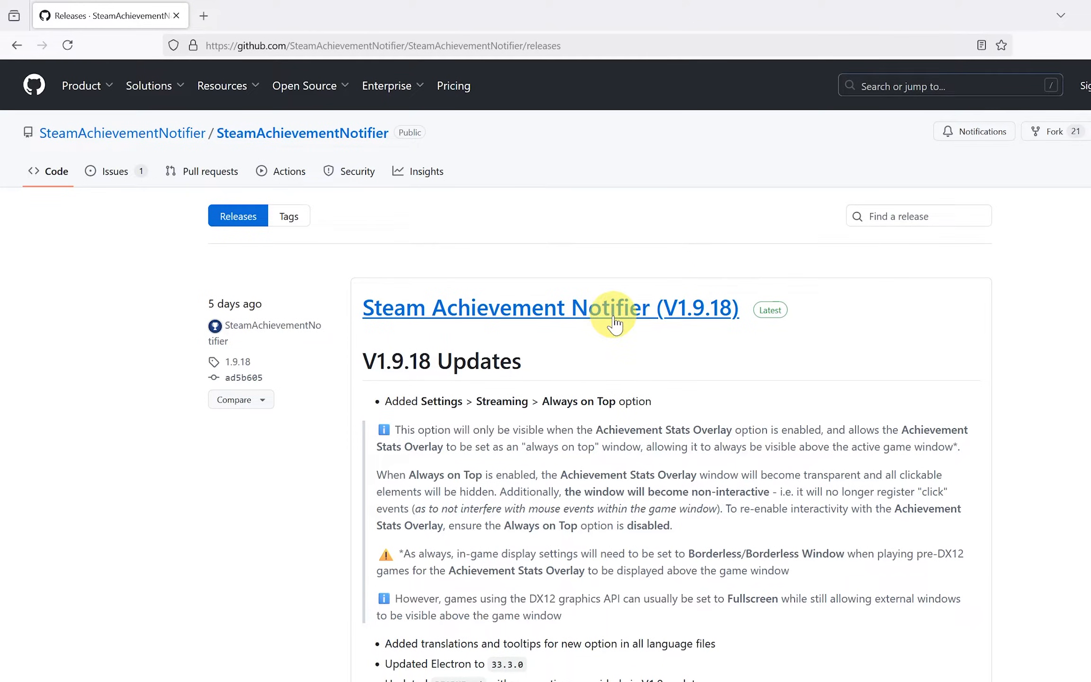
scroll(down, 3)
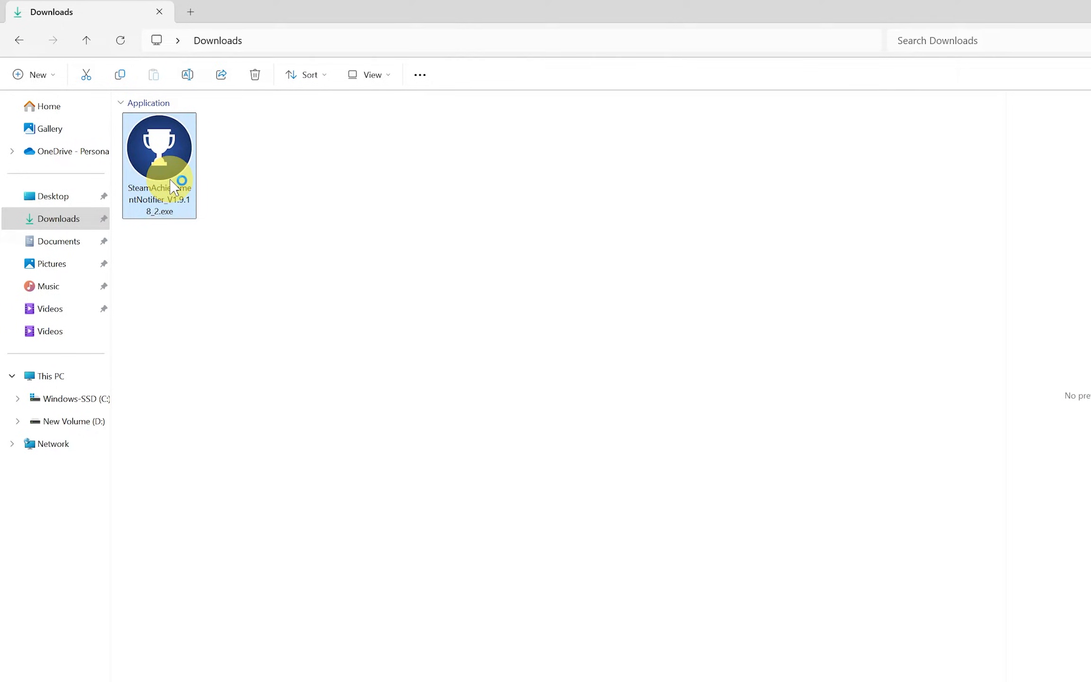
Run the downloaded SteamAchievementNotifier installer from the Downloads folder
double_click(159, 146)
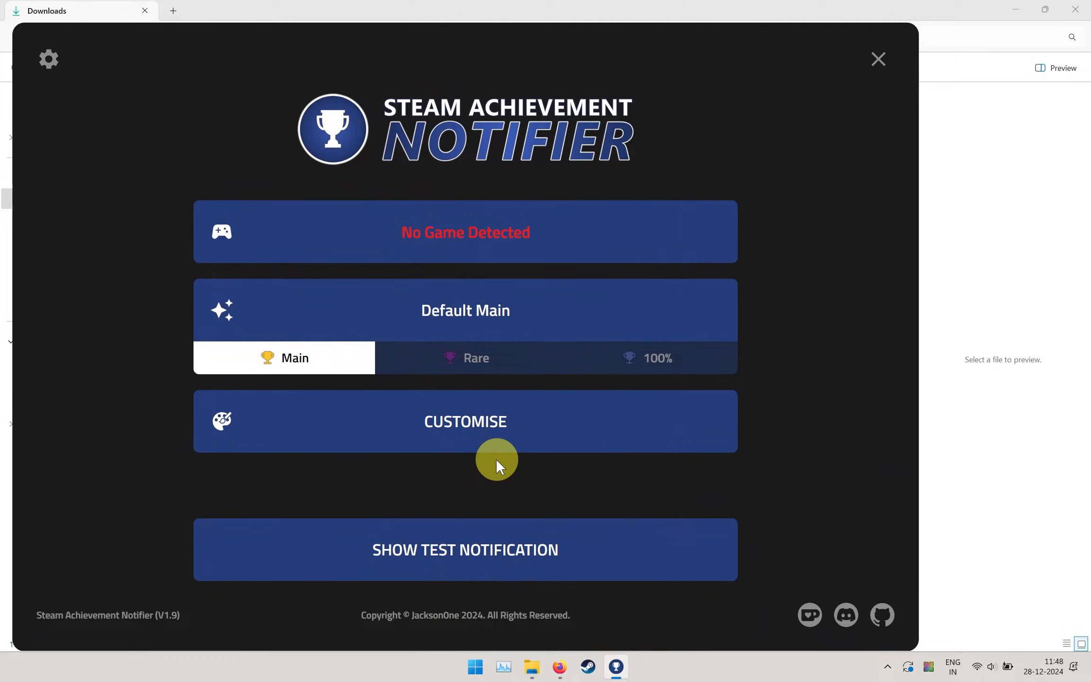
Play test notifications for the Main notification type
click(466, 550)
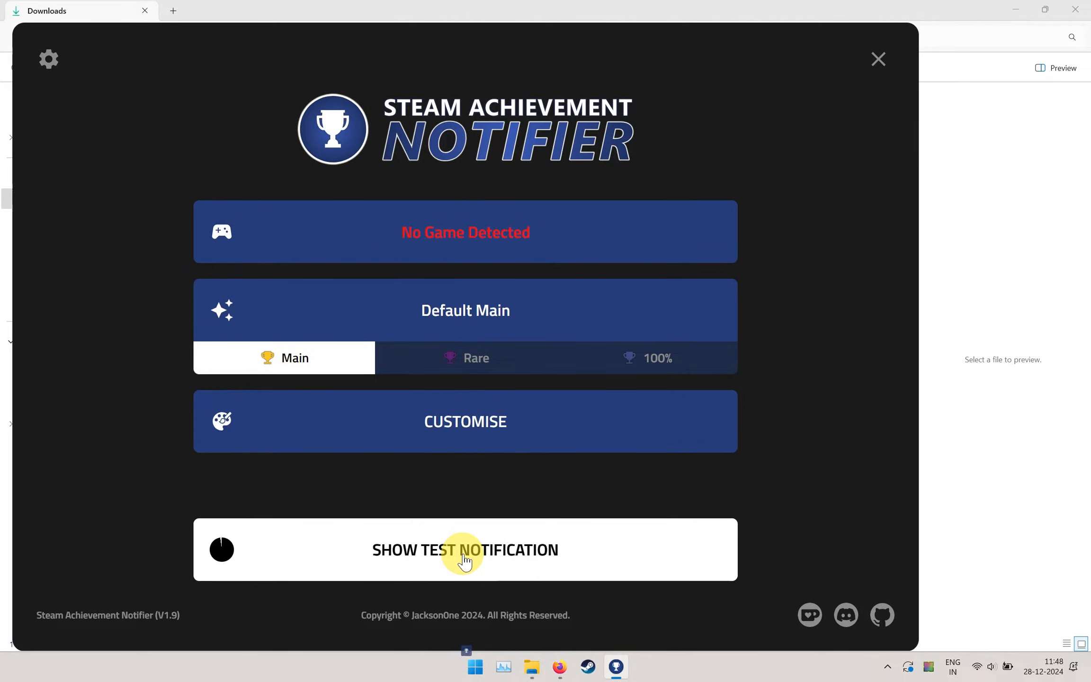
click(465, 550)
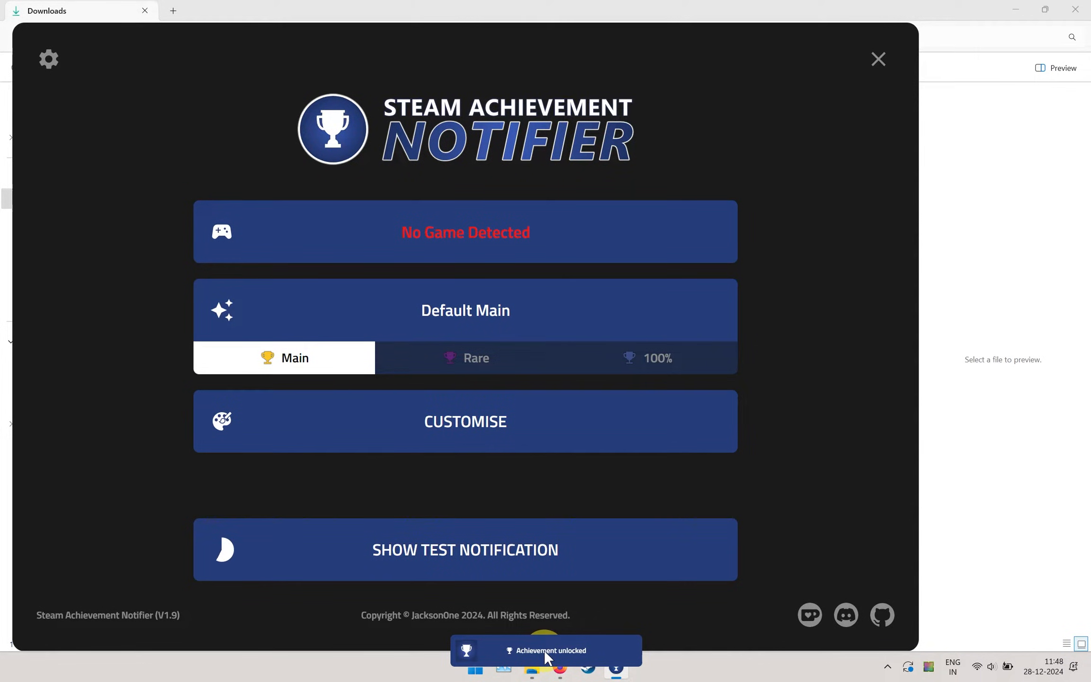
click(465, 550)
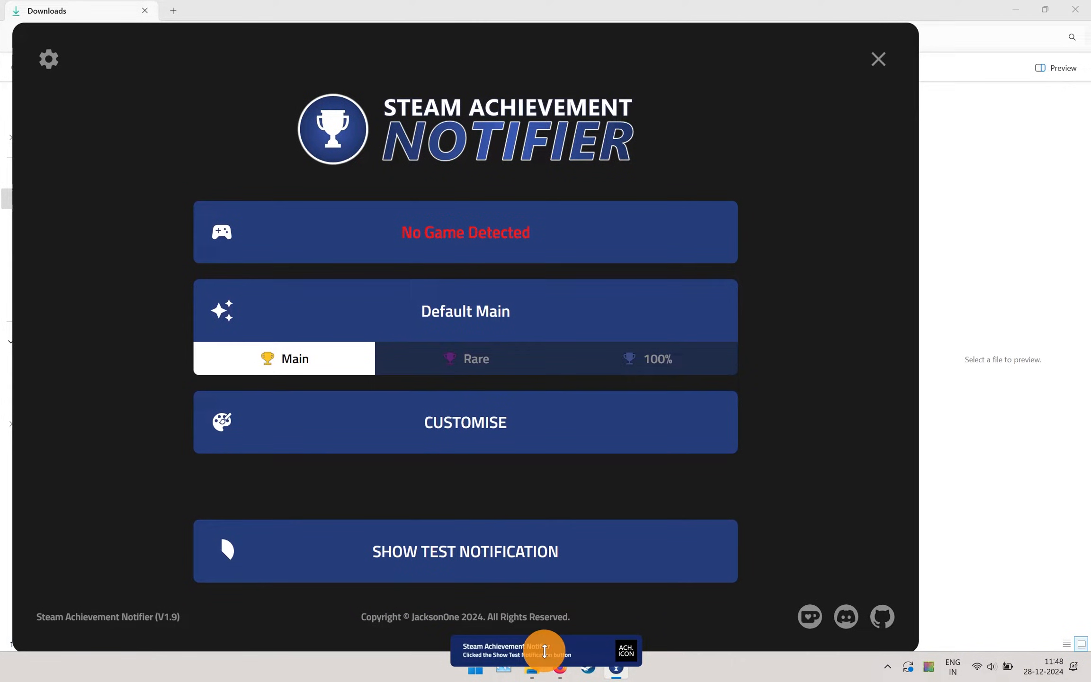
Switch to the Rare notification type and show a Rare test notification
click(465, 358)
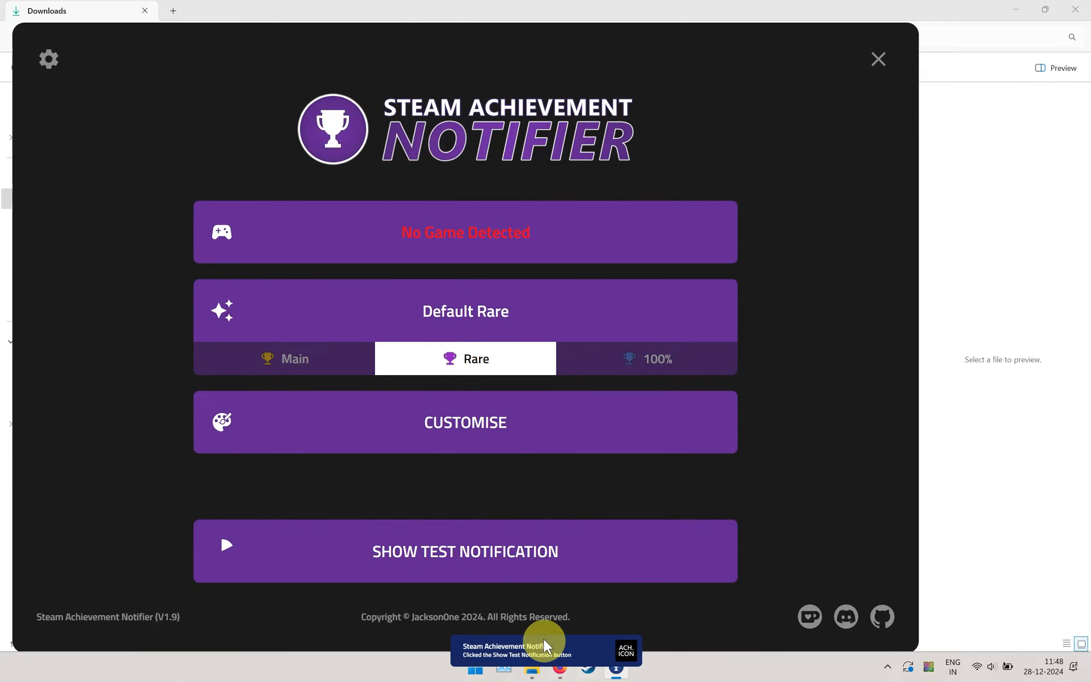
mouse_move(226, 551)
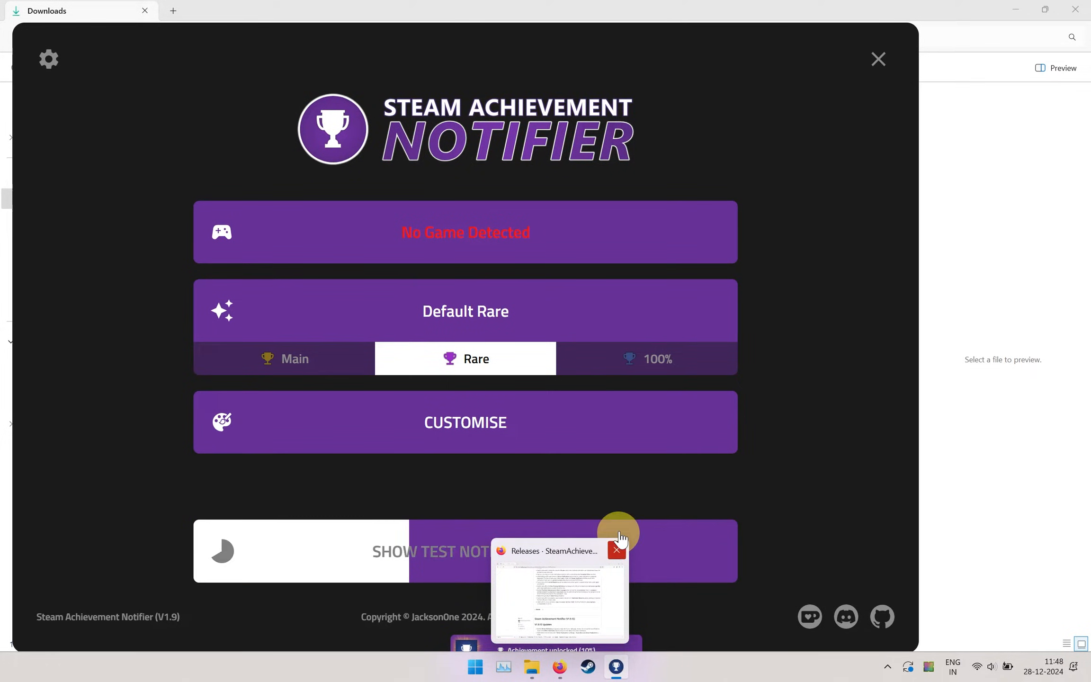
click(616, 550)
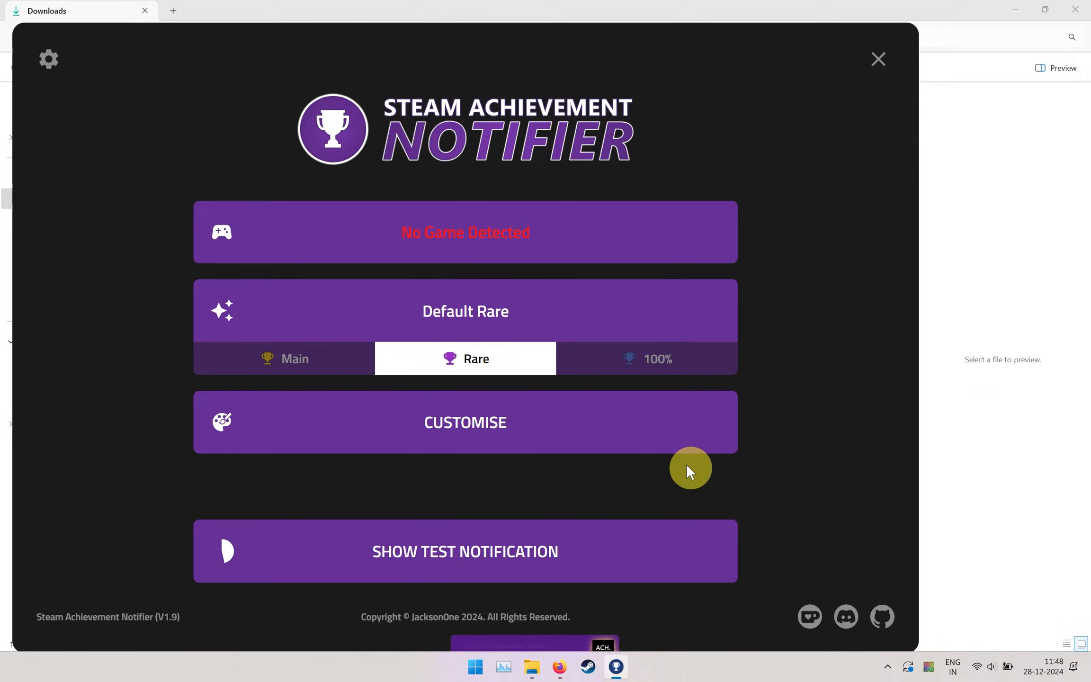
click(465, 422)
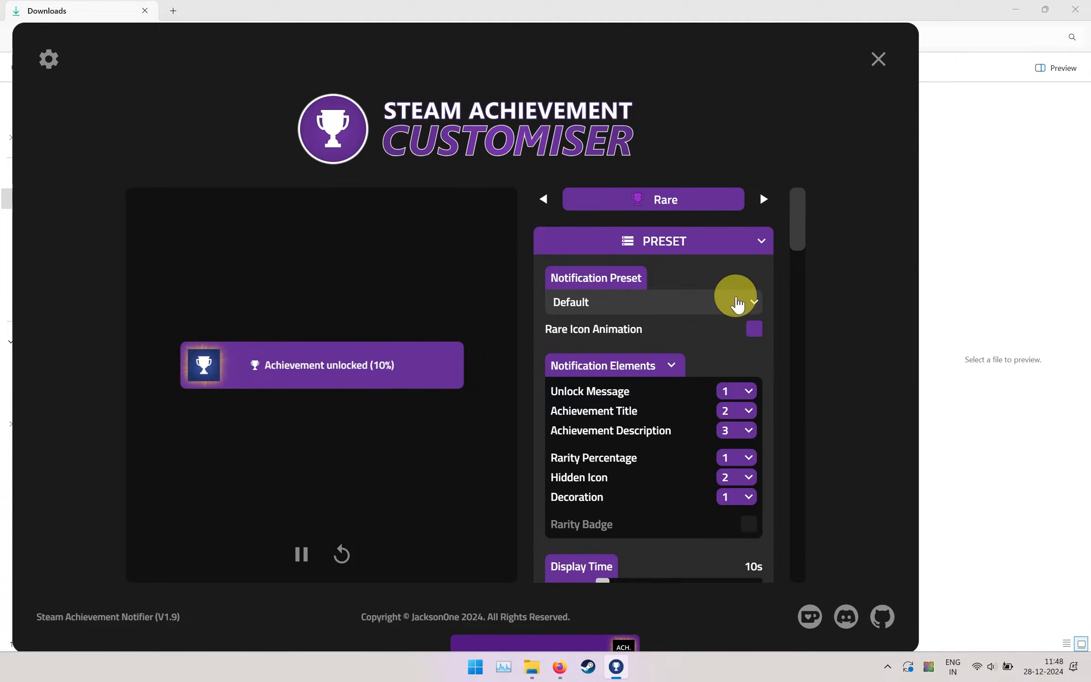
Scroll through the Rare customiser's Preset and Style options
scroll(down, 3)
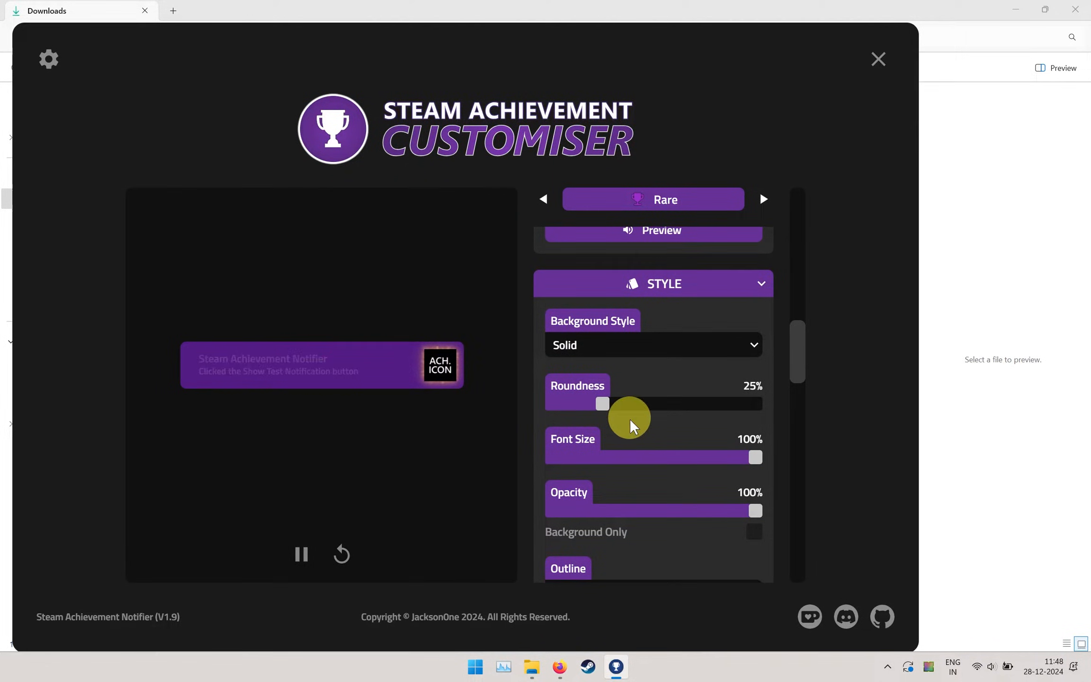
scroll(down, 3)
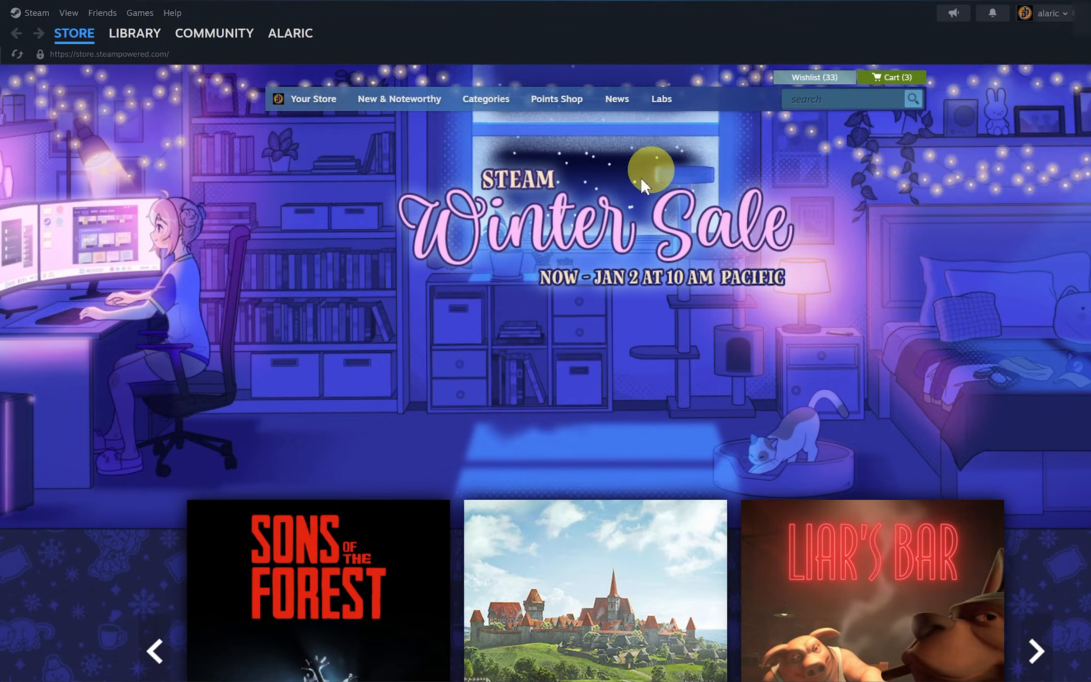
In Steam Settings > Notifications, set Show Notification Toasts to Never
click(74, 33)
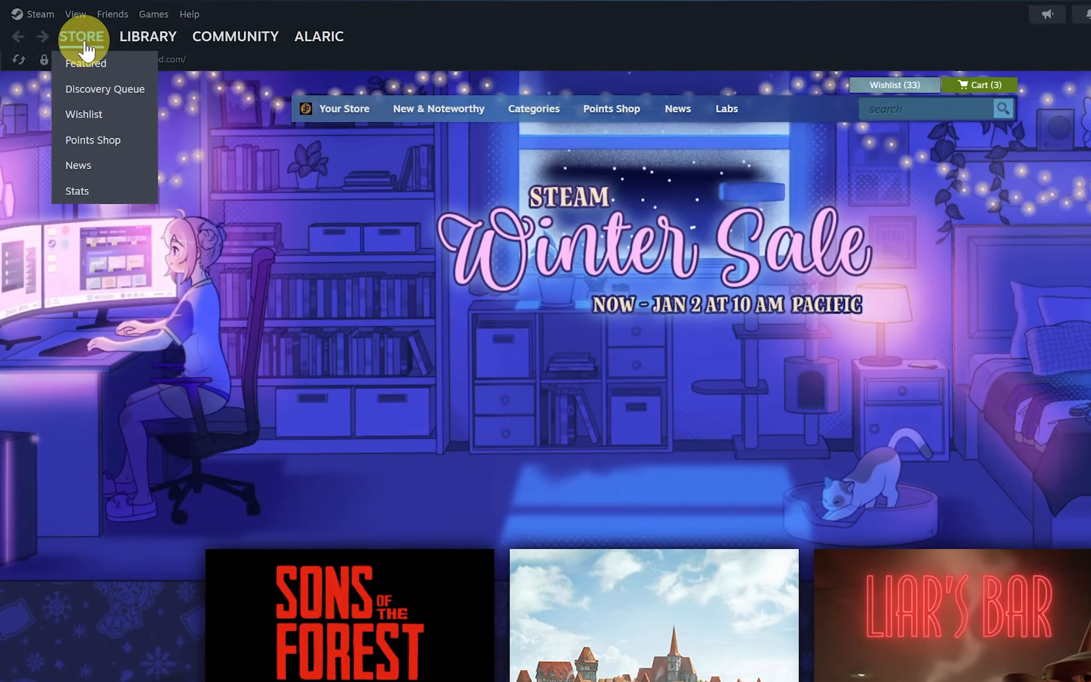
click(42, 14)
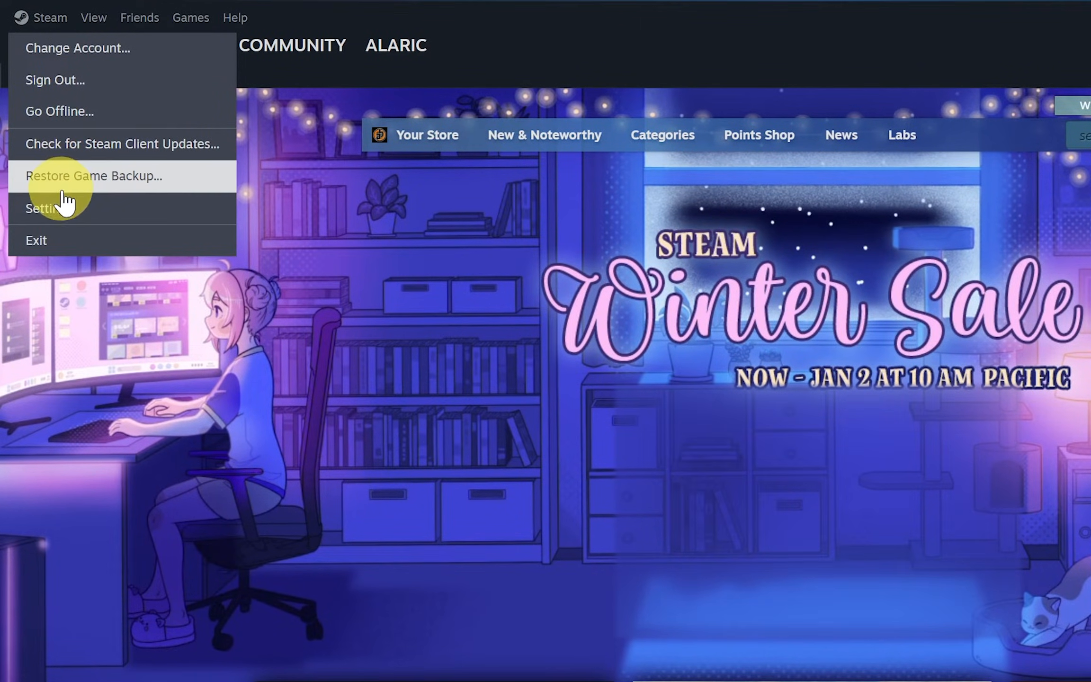
click(40, 208)
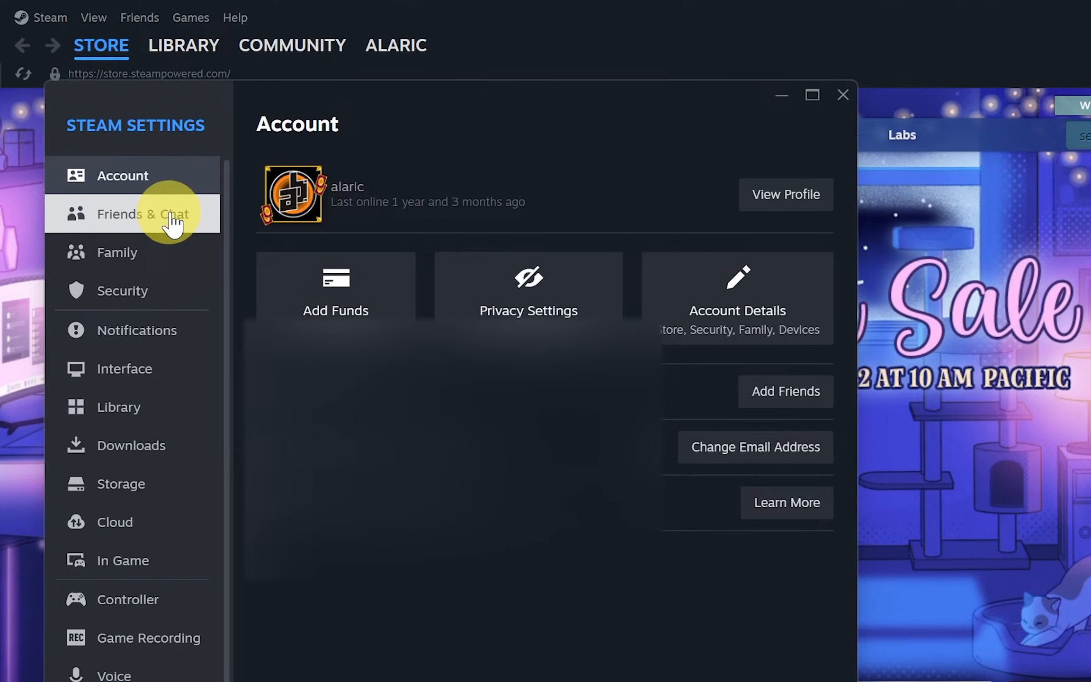
click(137, 330)
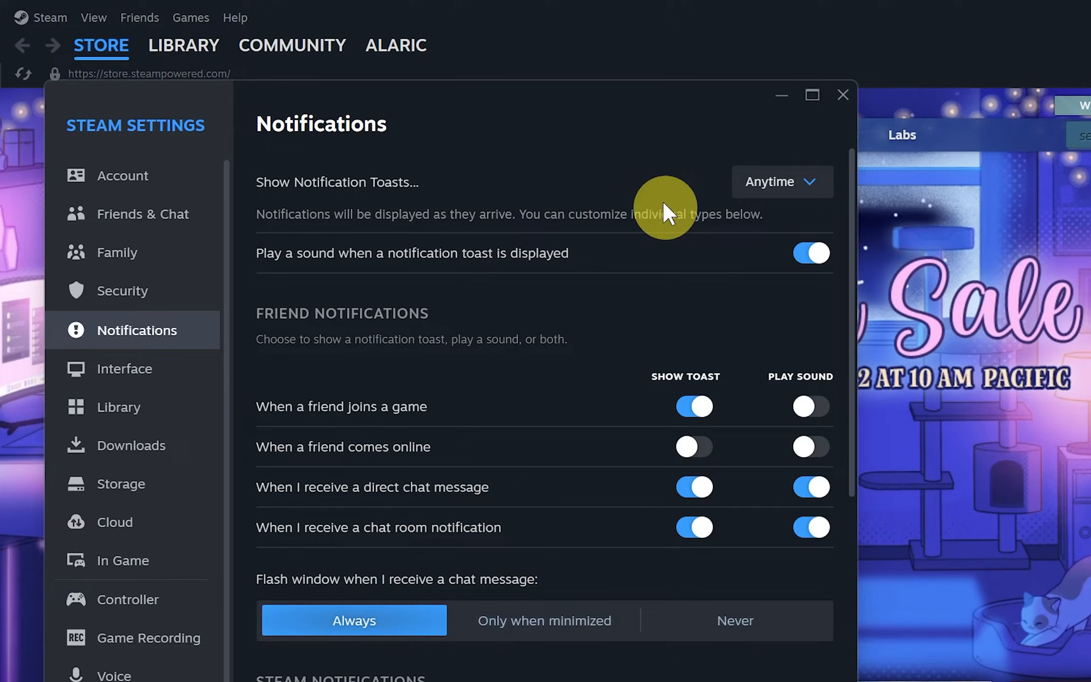
click(782, 181)
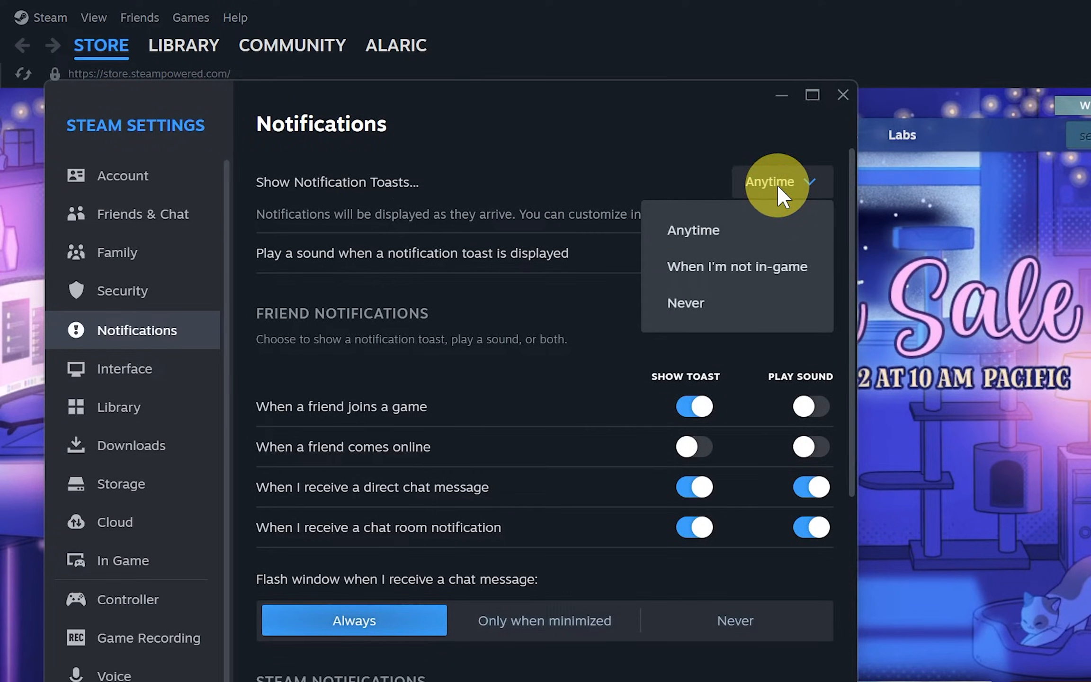
click(686, 303)
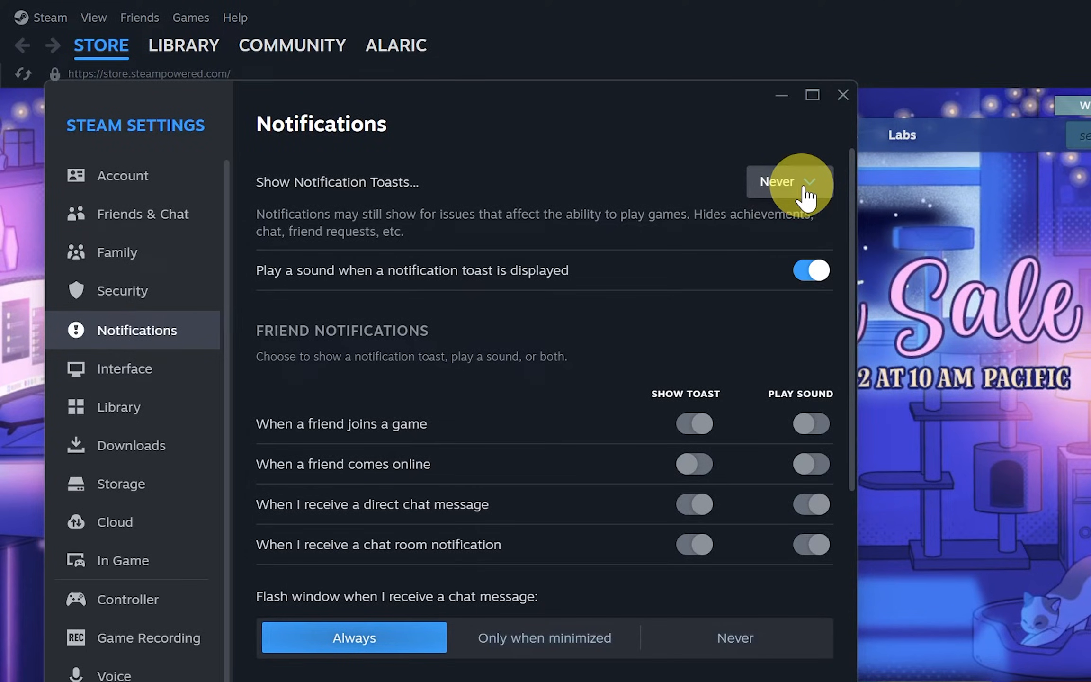
click(803, 182)
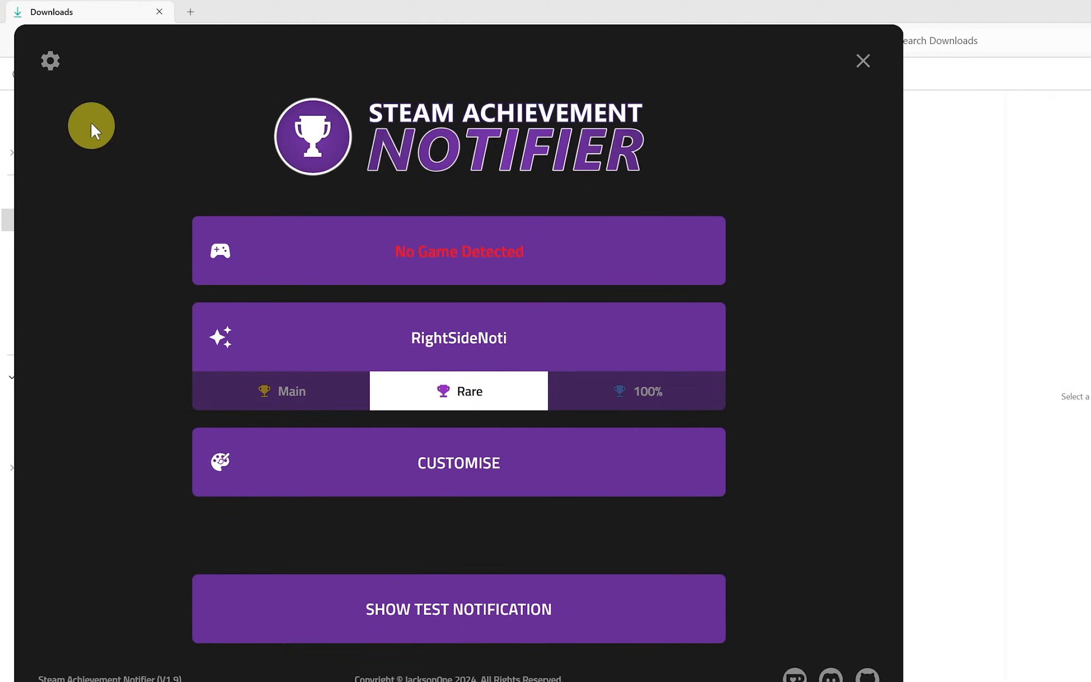
Set the notifier's streaming Audio Source to App Window and enable Stream Notifications
click(50, 60)
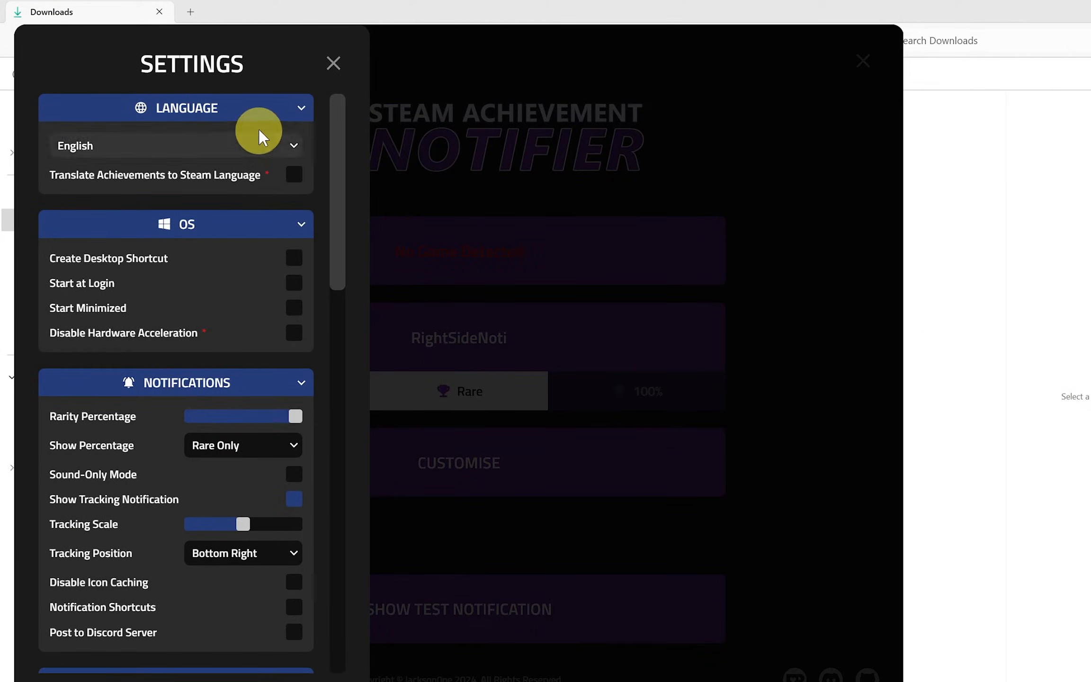
scroll(down, 3)
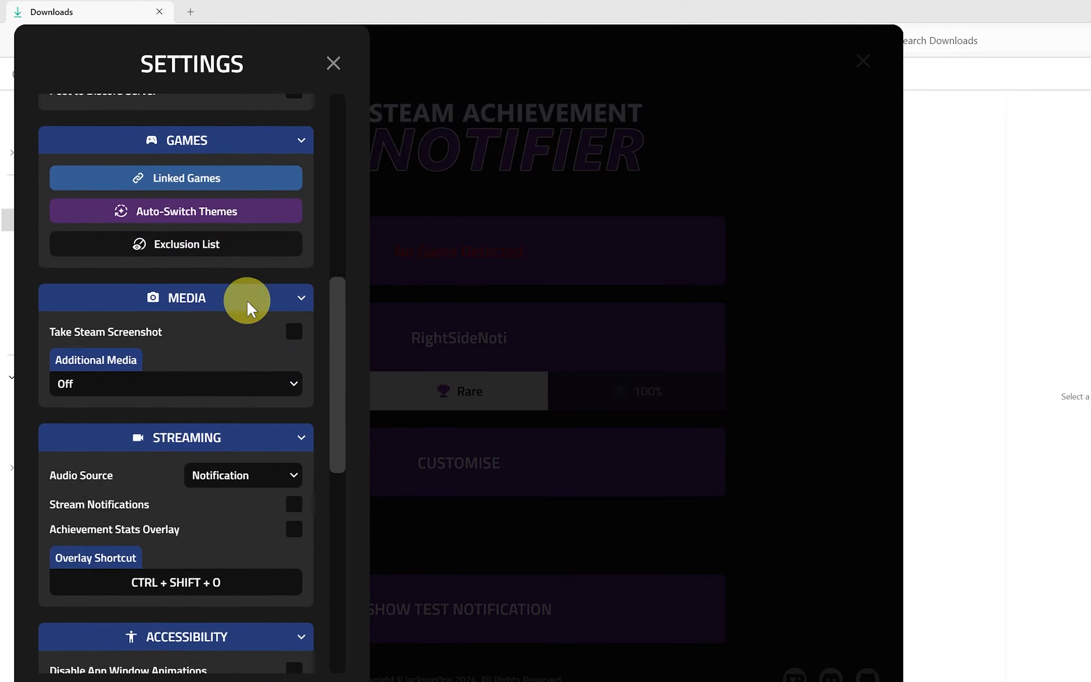
scroll(down, 3)
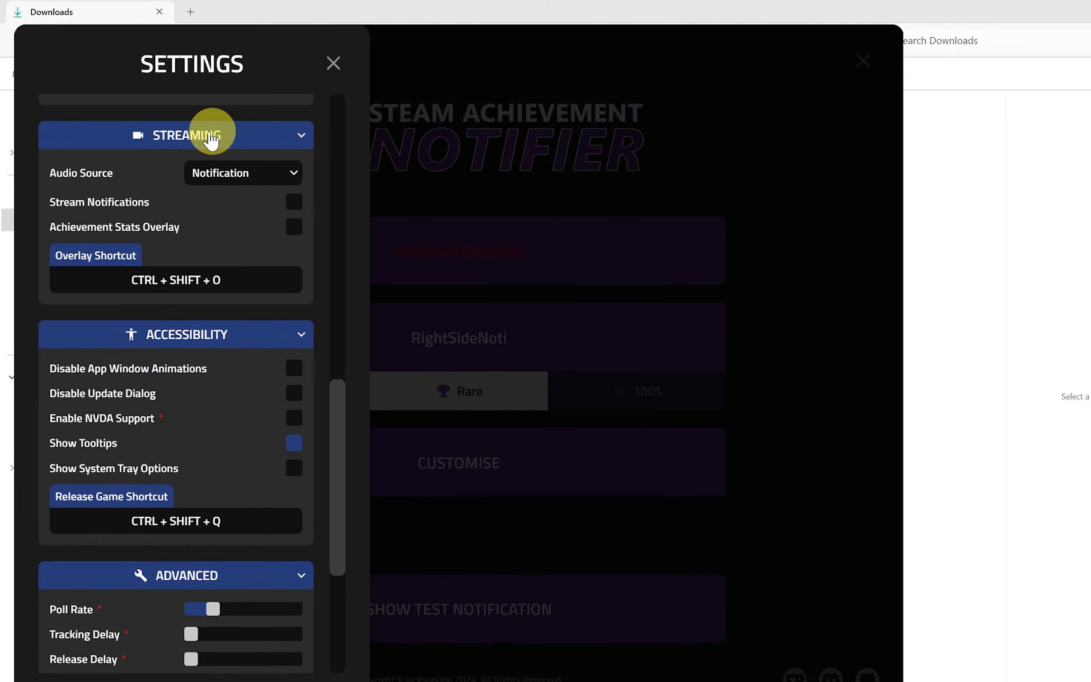
click(243, 172)
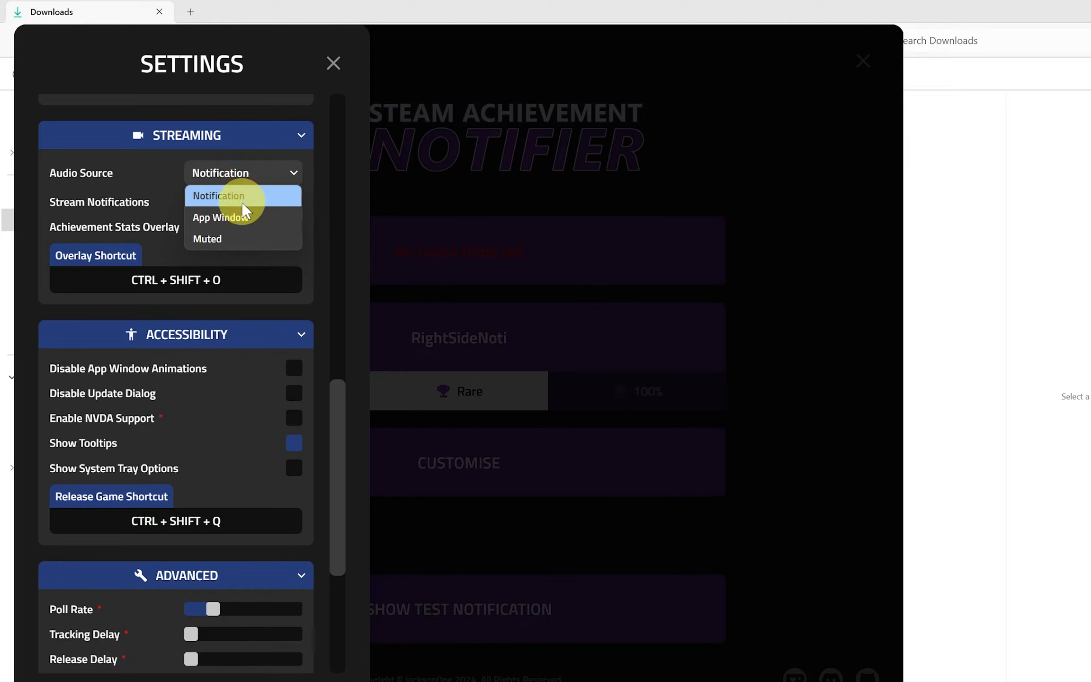
click(221, 217)
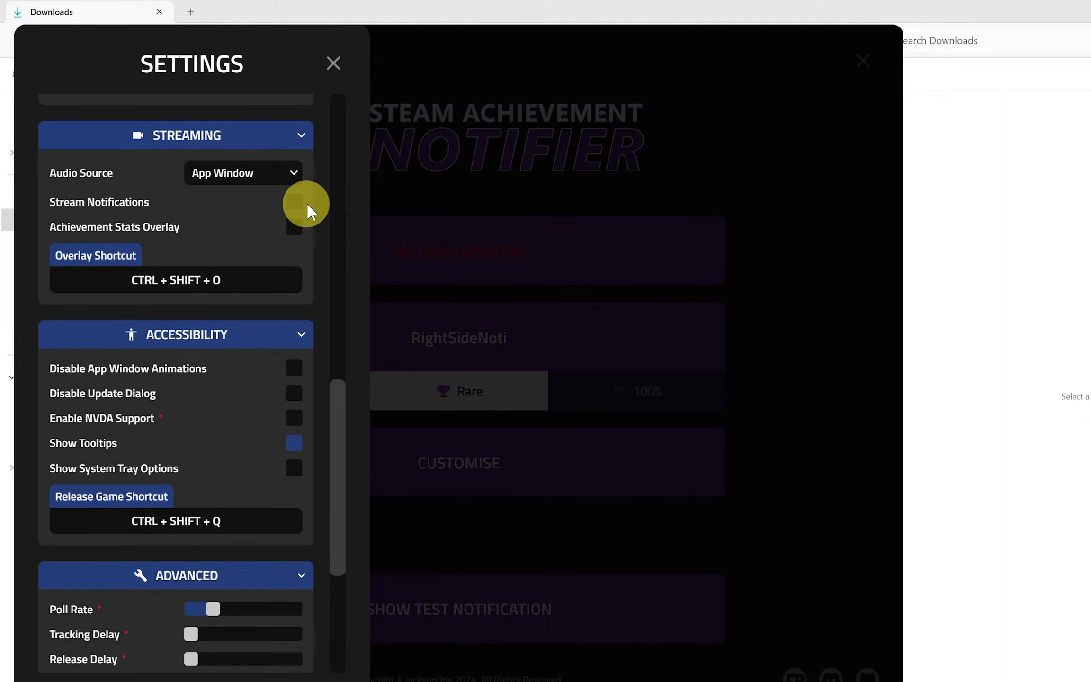
click(293, 202)
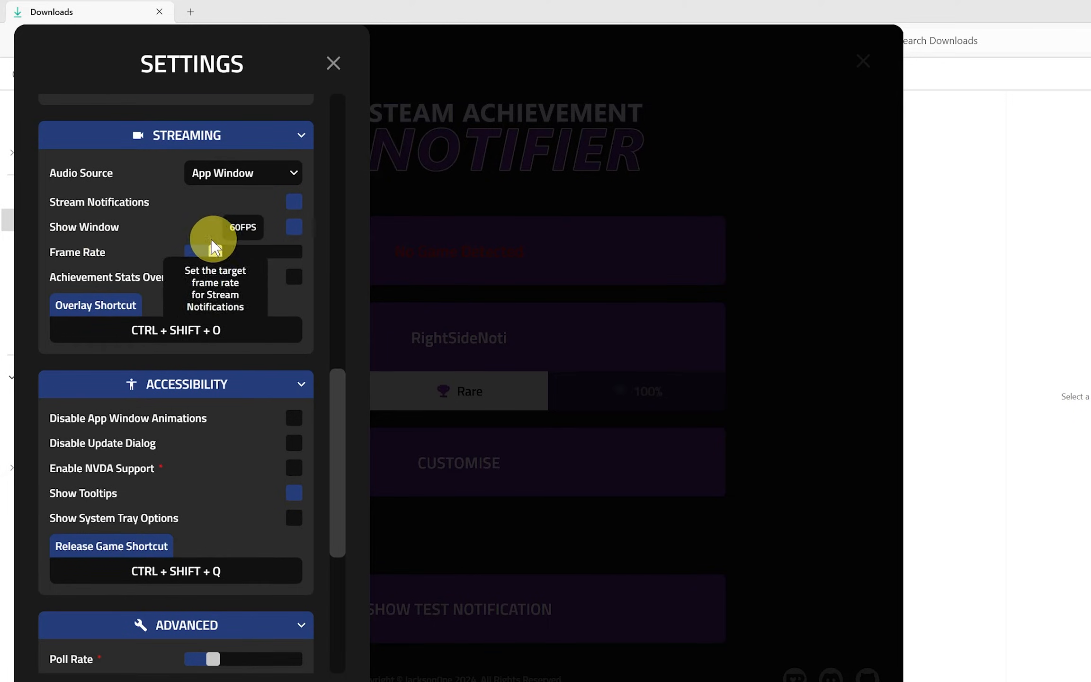
mouse_move(315, 78)
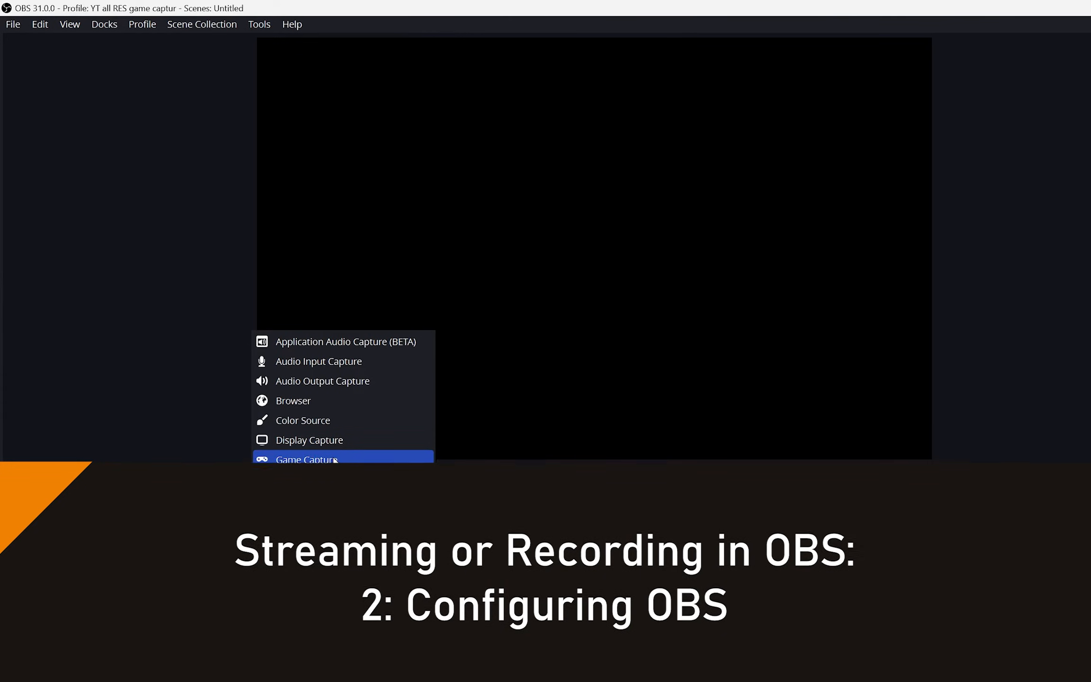
Add a Game Capture source to the OBS scene and close its properties
click(306, 459)
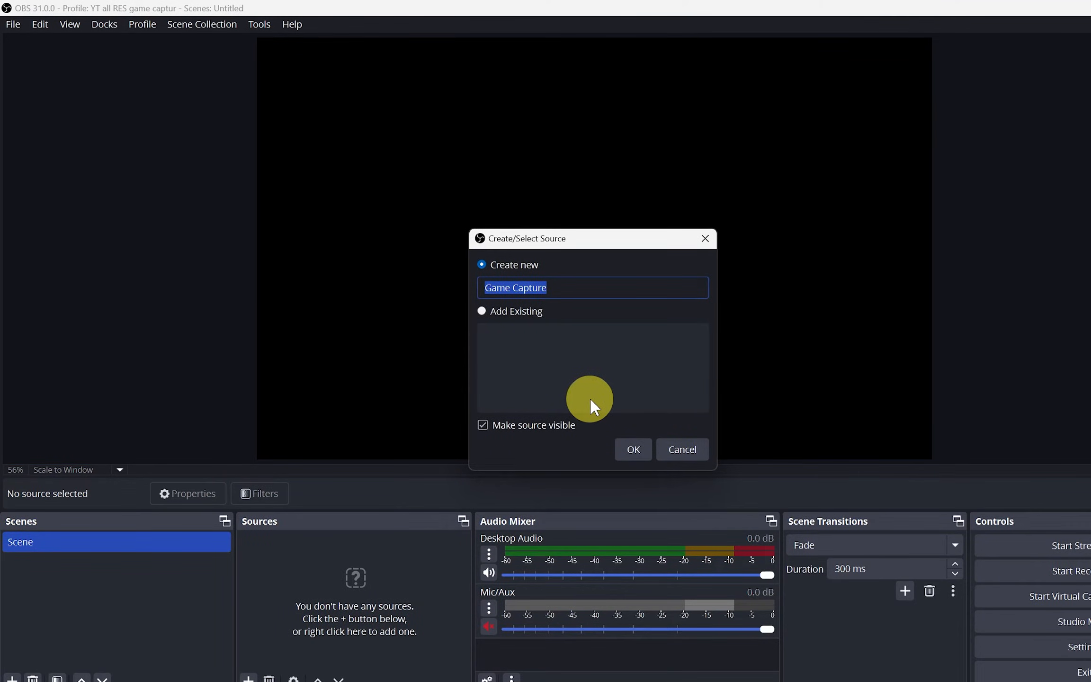
click(632, 449)
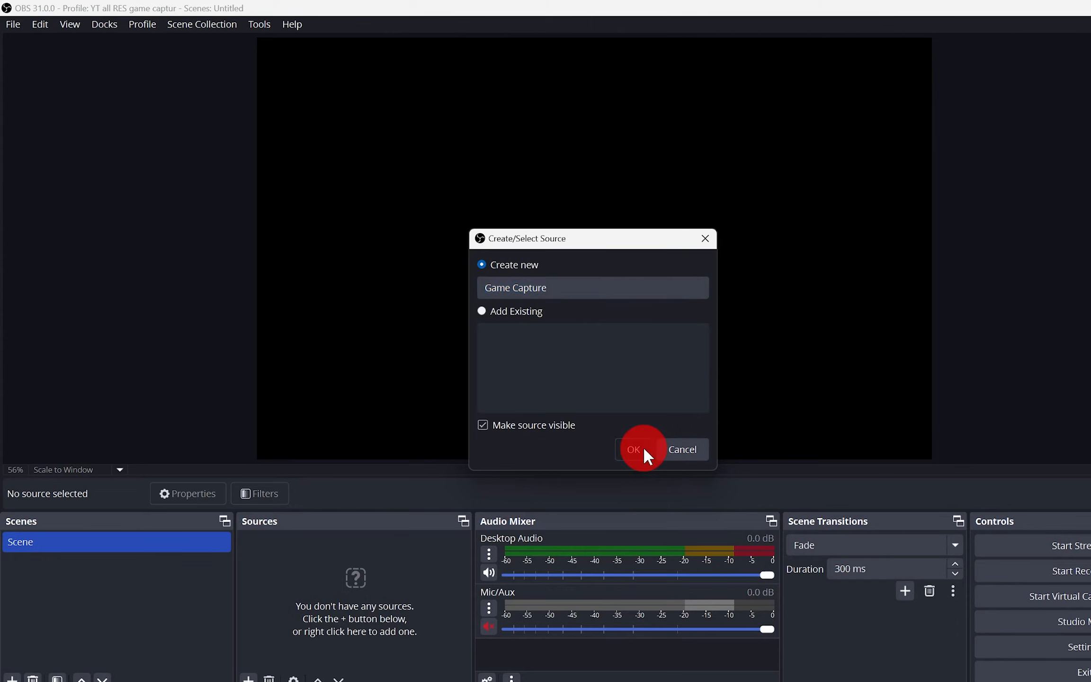
click(633, 449)
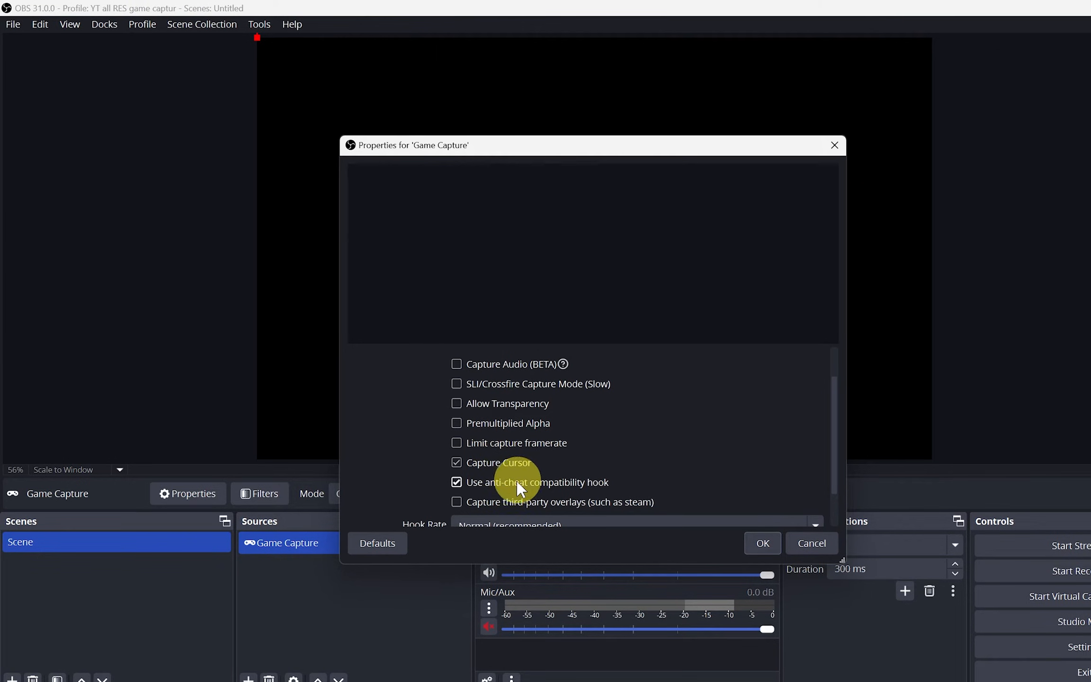
mouse_move(646, 511)
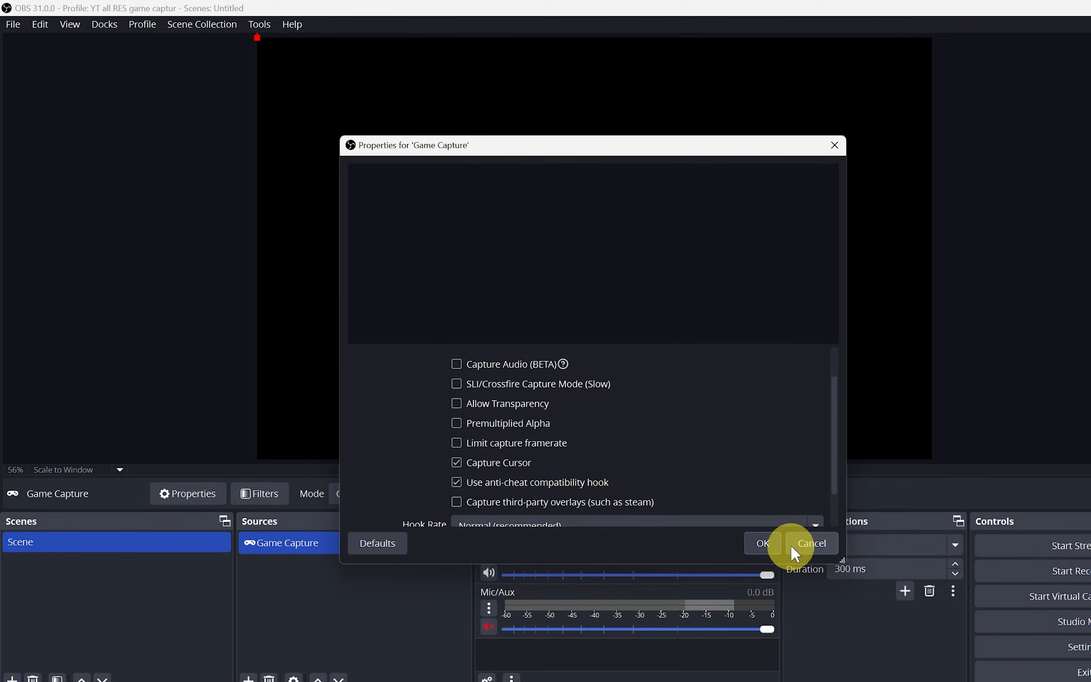
click(812, 543)
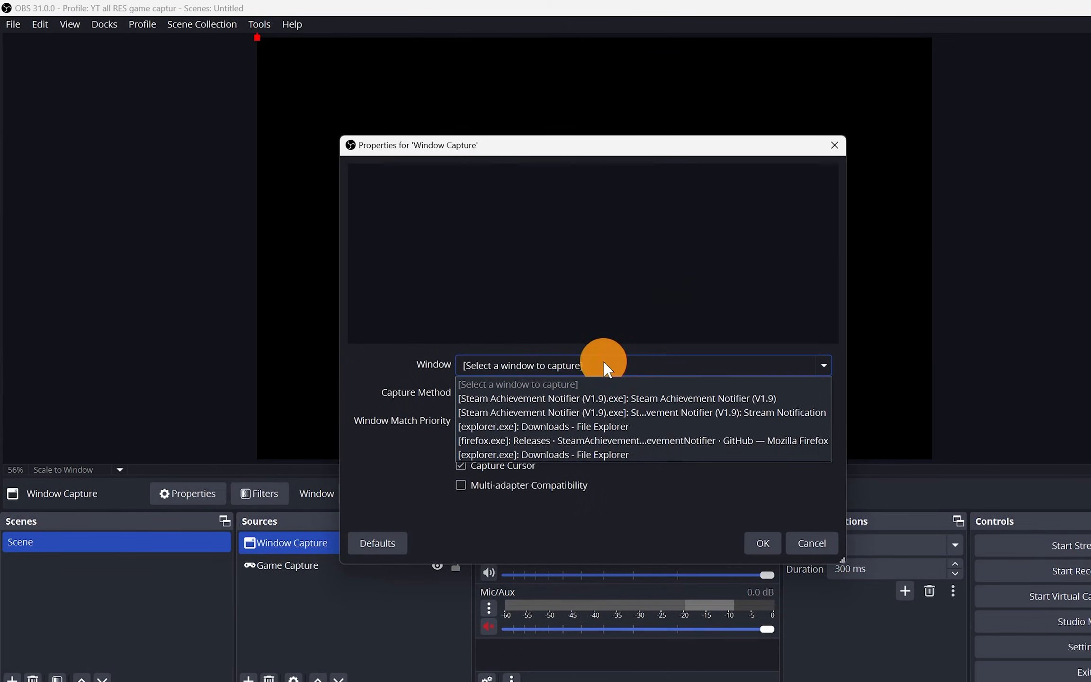
mouse_move(705, 417)
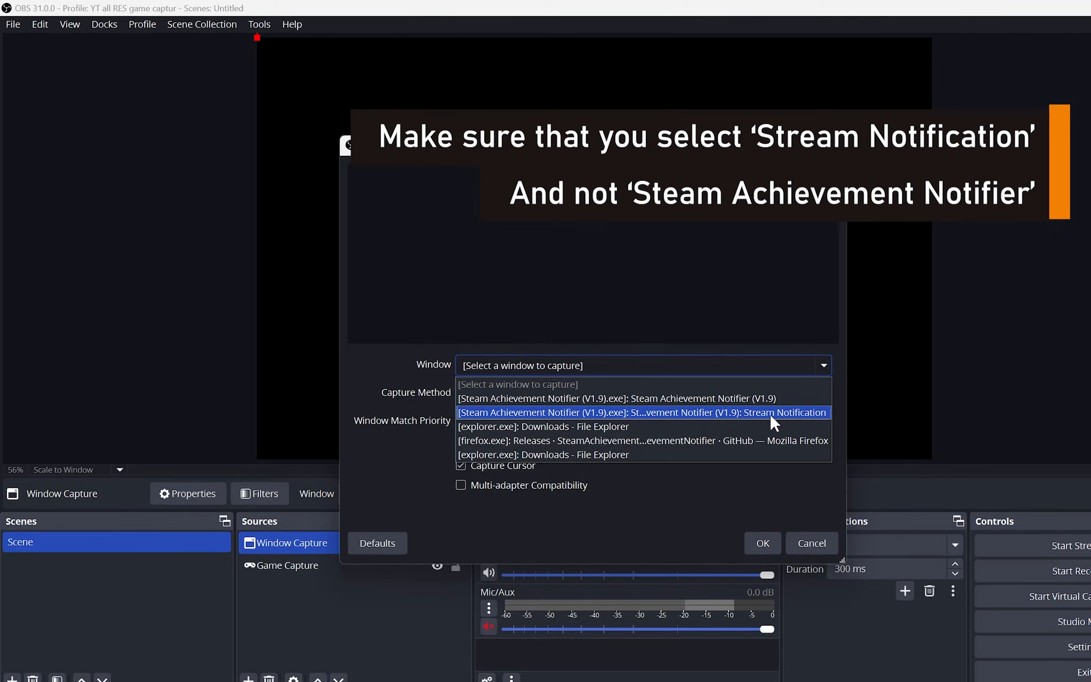
Capture the notifier's Stream Notification window and place that source above Game Capture
click(658, 412)
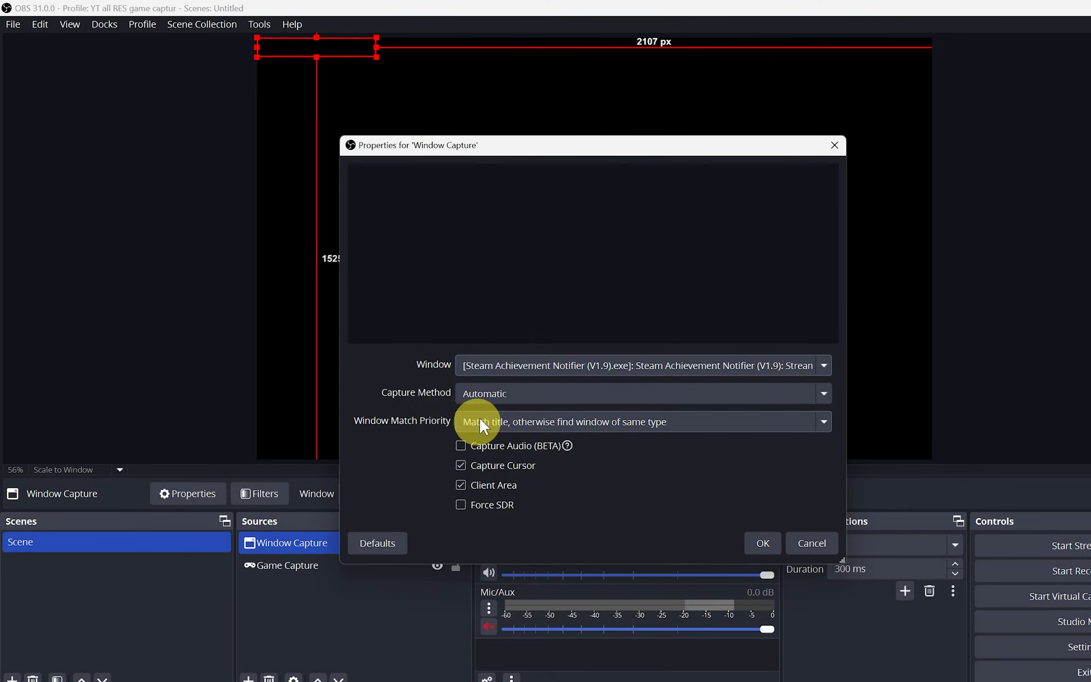
mouse_move(489, 477)
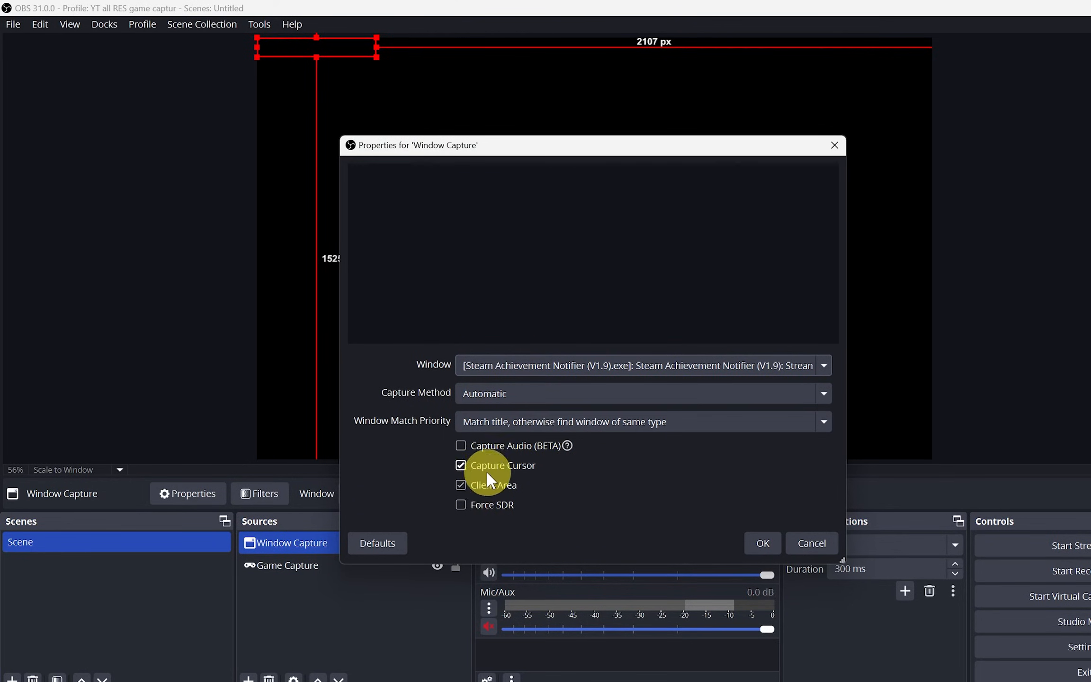
click(762, 543)
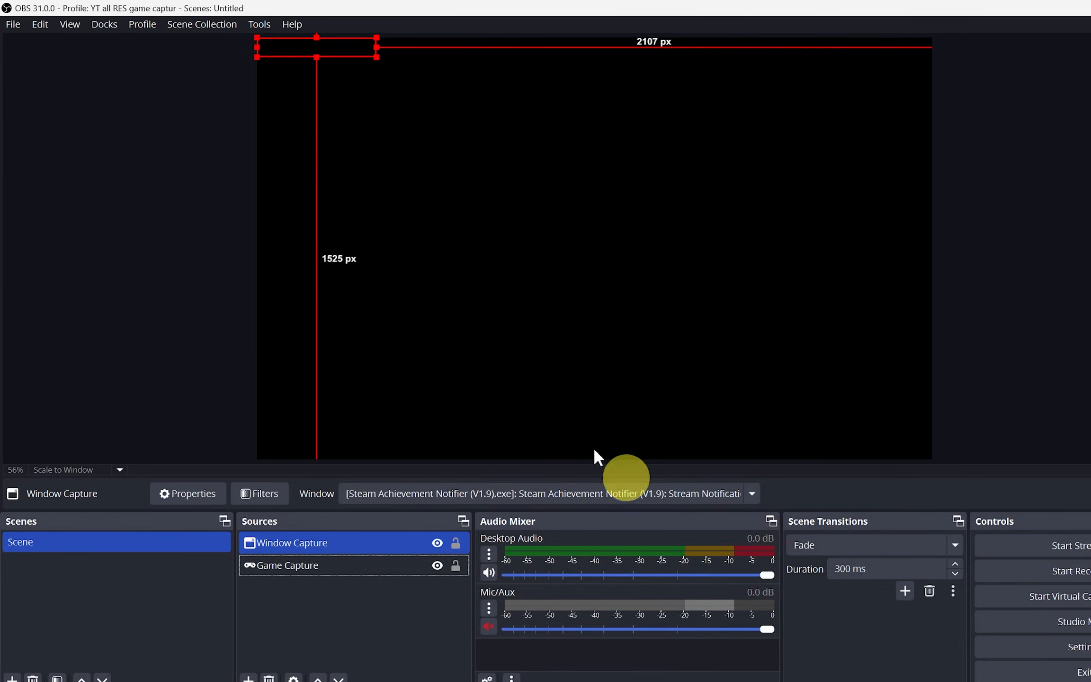
drag(313, 52, 684, 91)
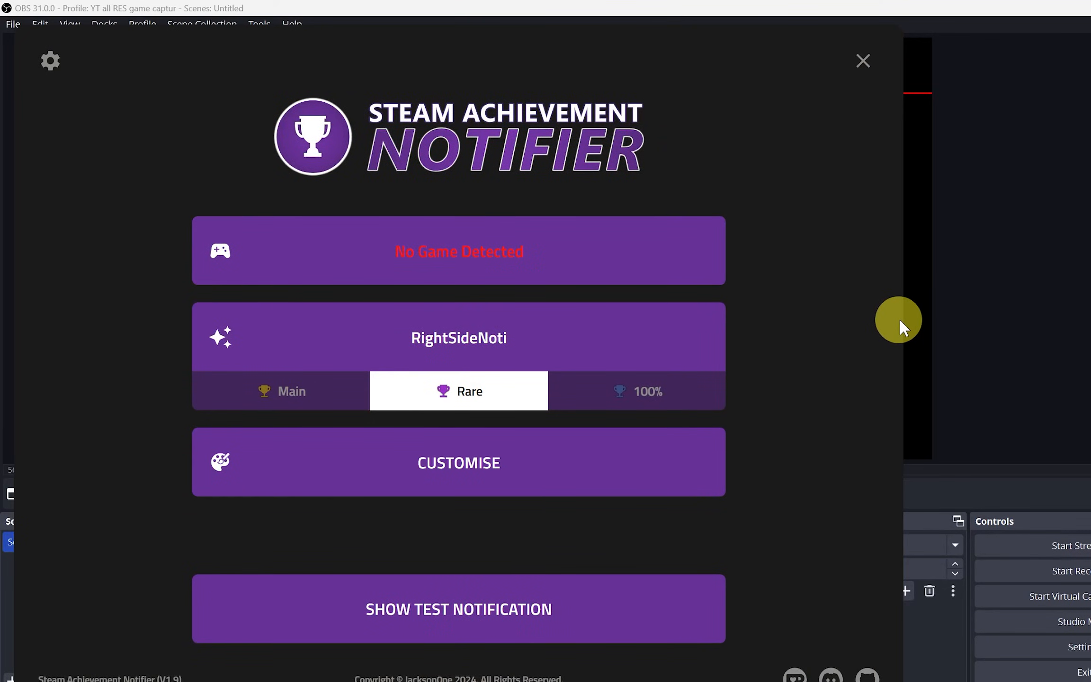
mouse_move(901, 46)
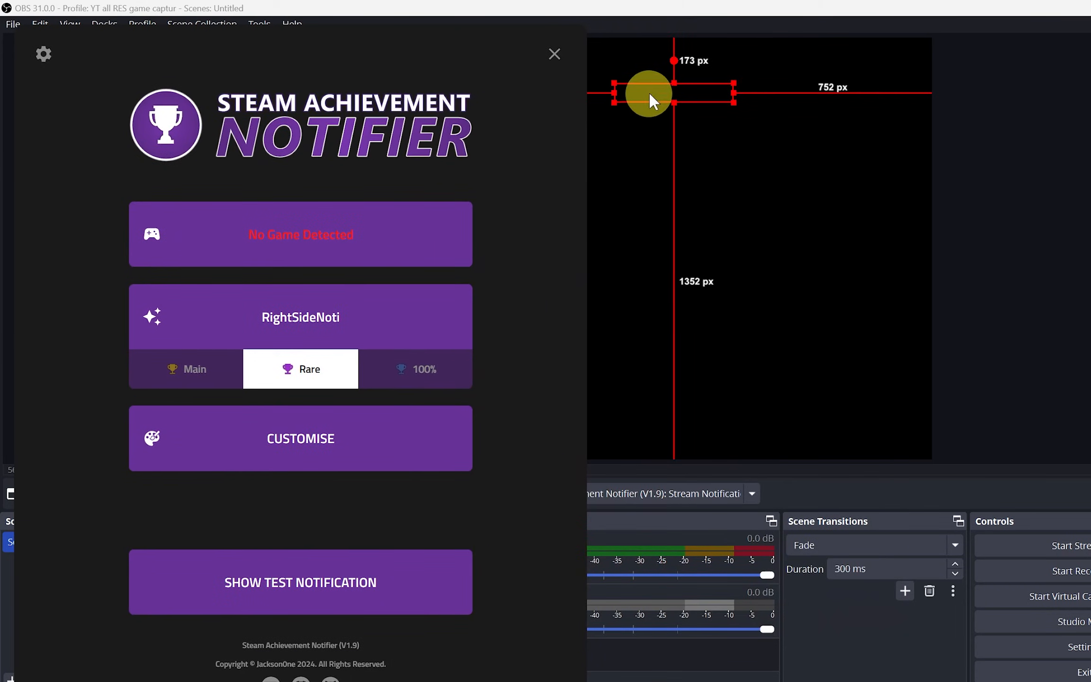
Move the notification capture to the right edge, centre it vertically, and retest
click(305, 594)
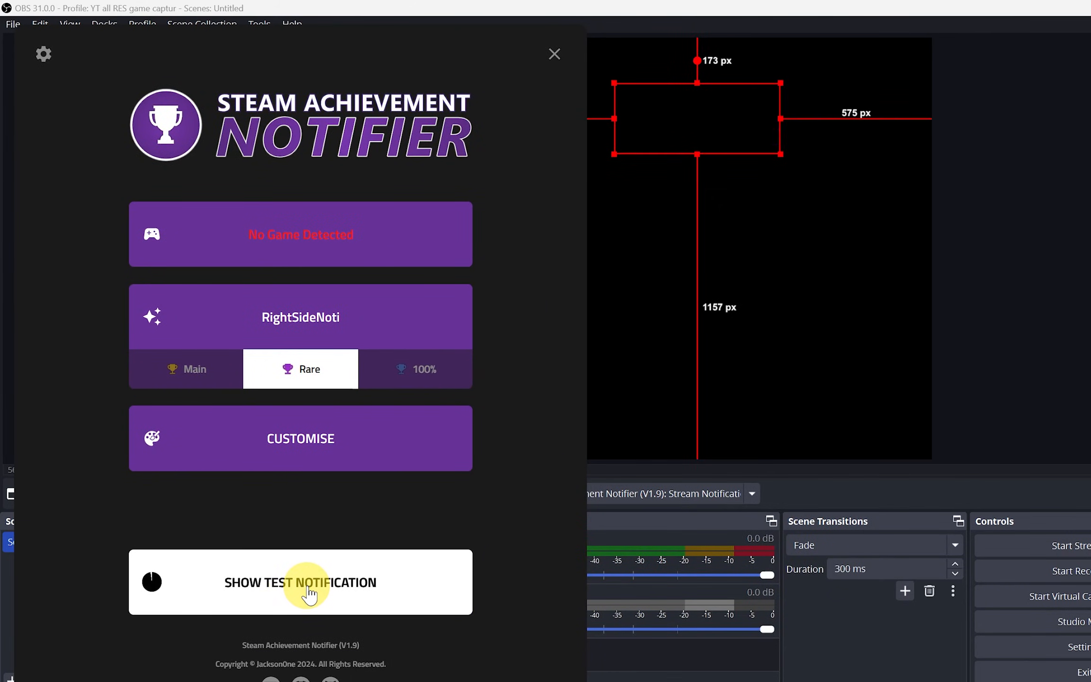
click(305, 589)
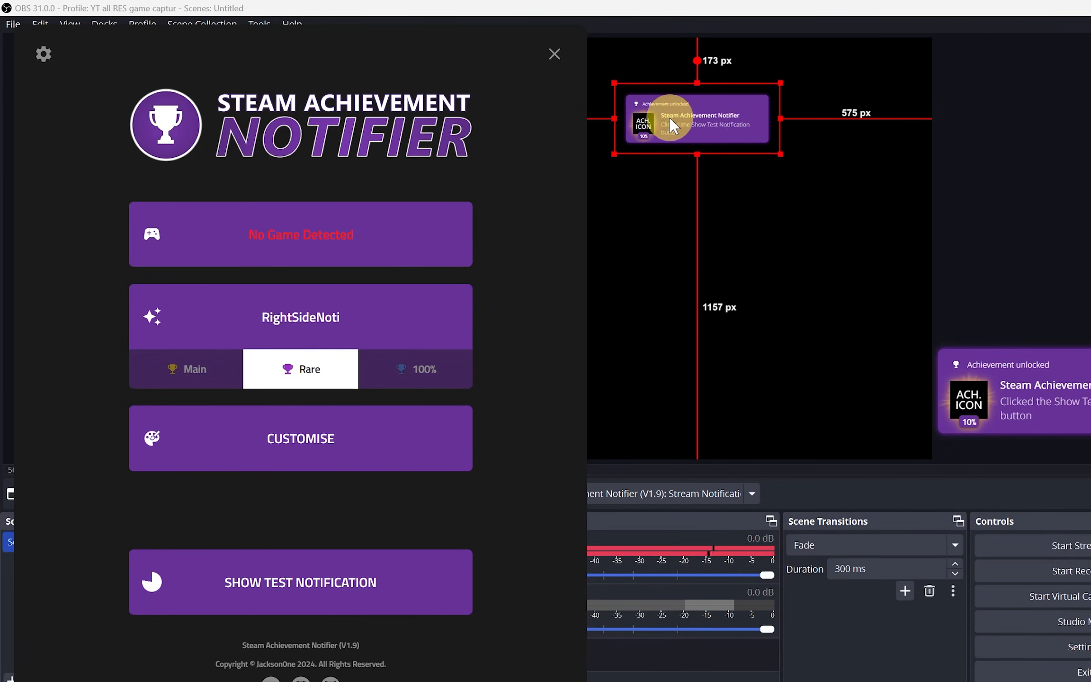
click(554, 54)
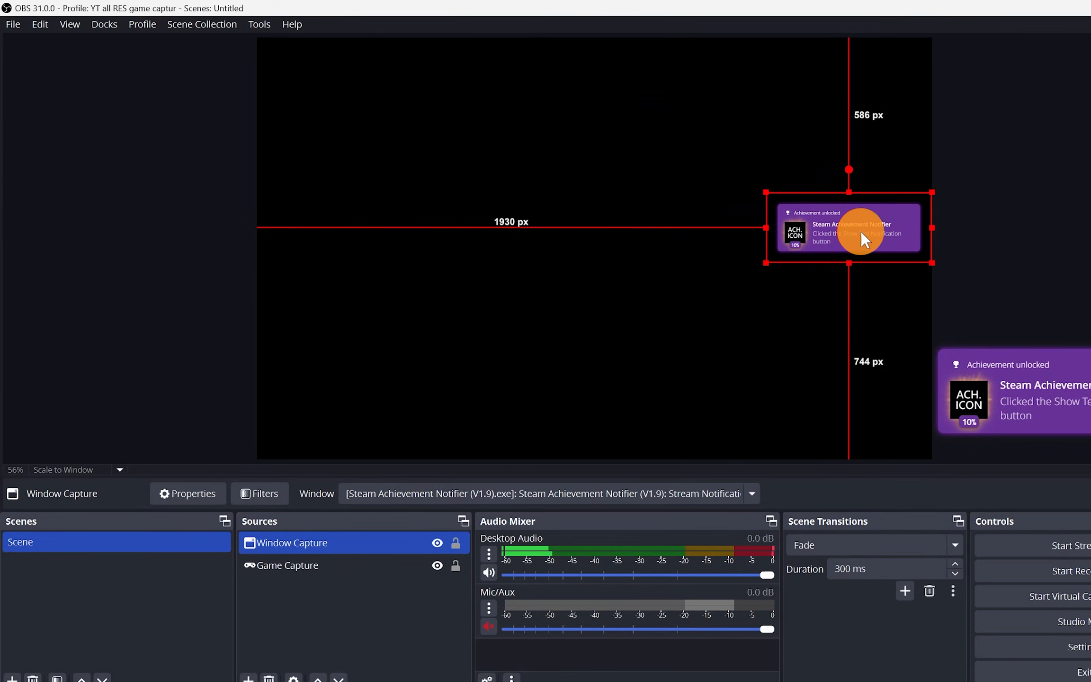
right_click(860, 236)
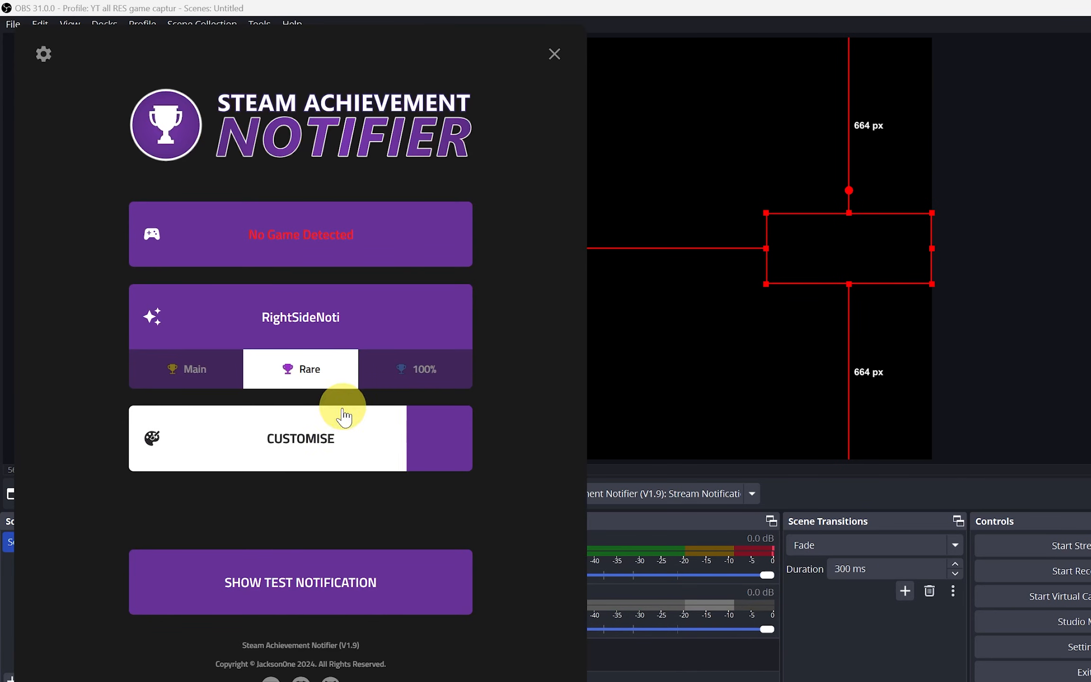
click(300, 582)
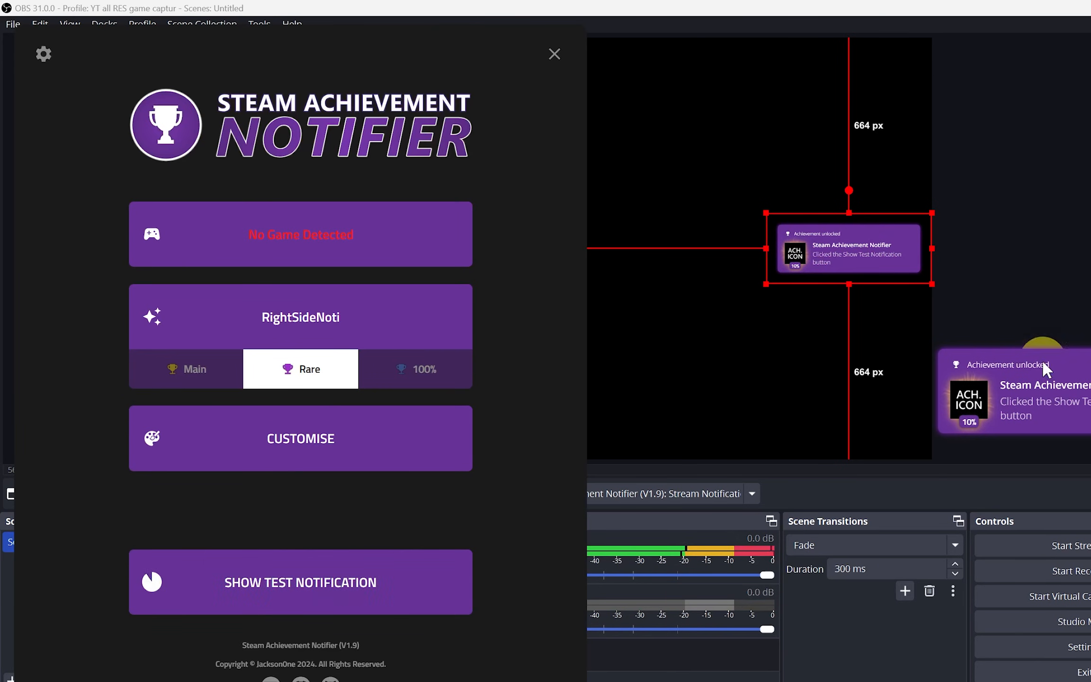